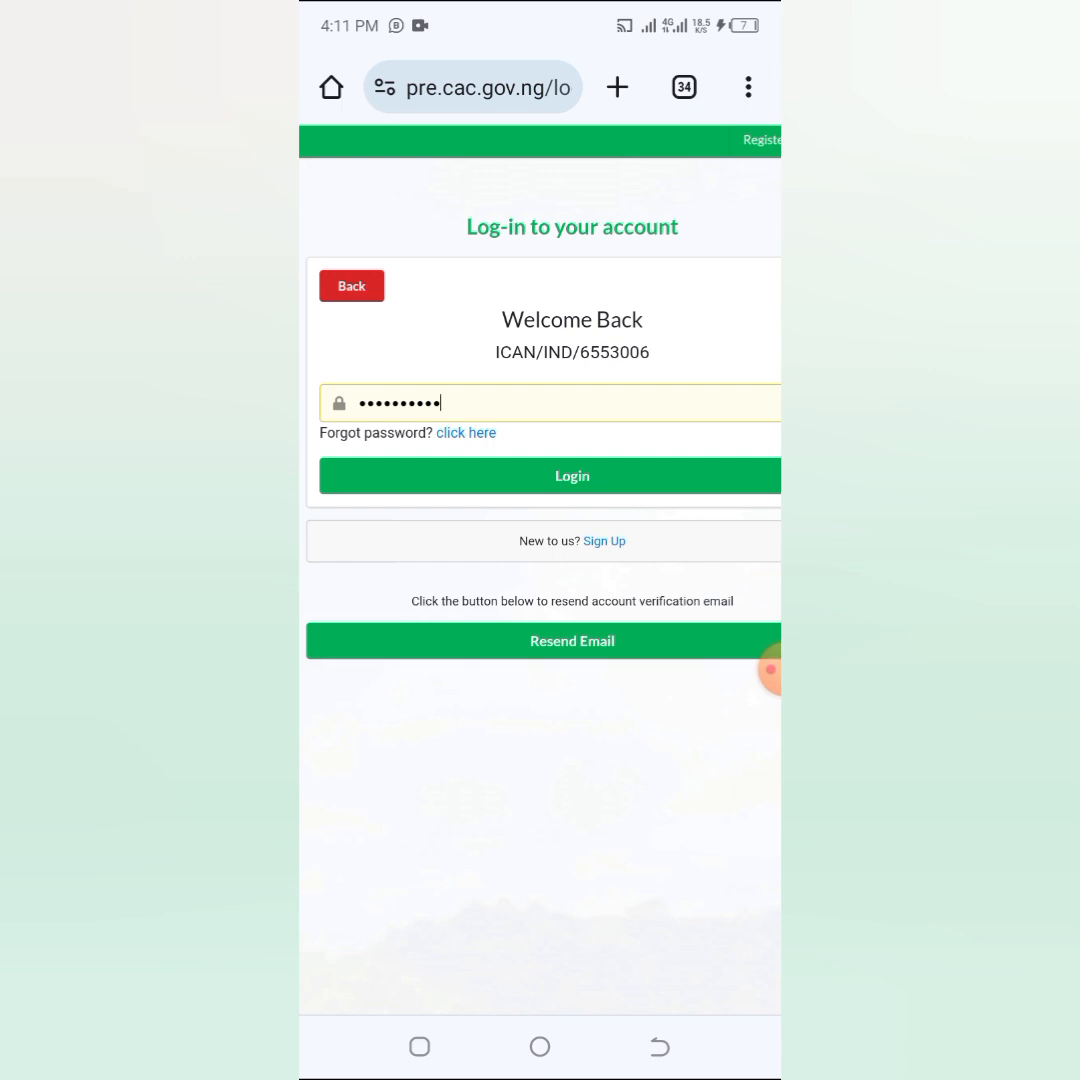
Log in to the CAC portal with the entered password.
{"action": "left_click", "coordinate": [571, 475]}
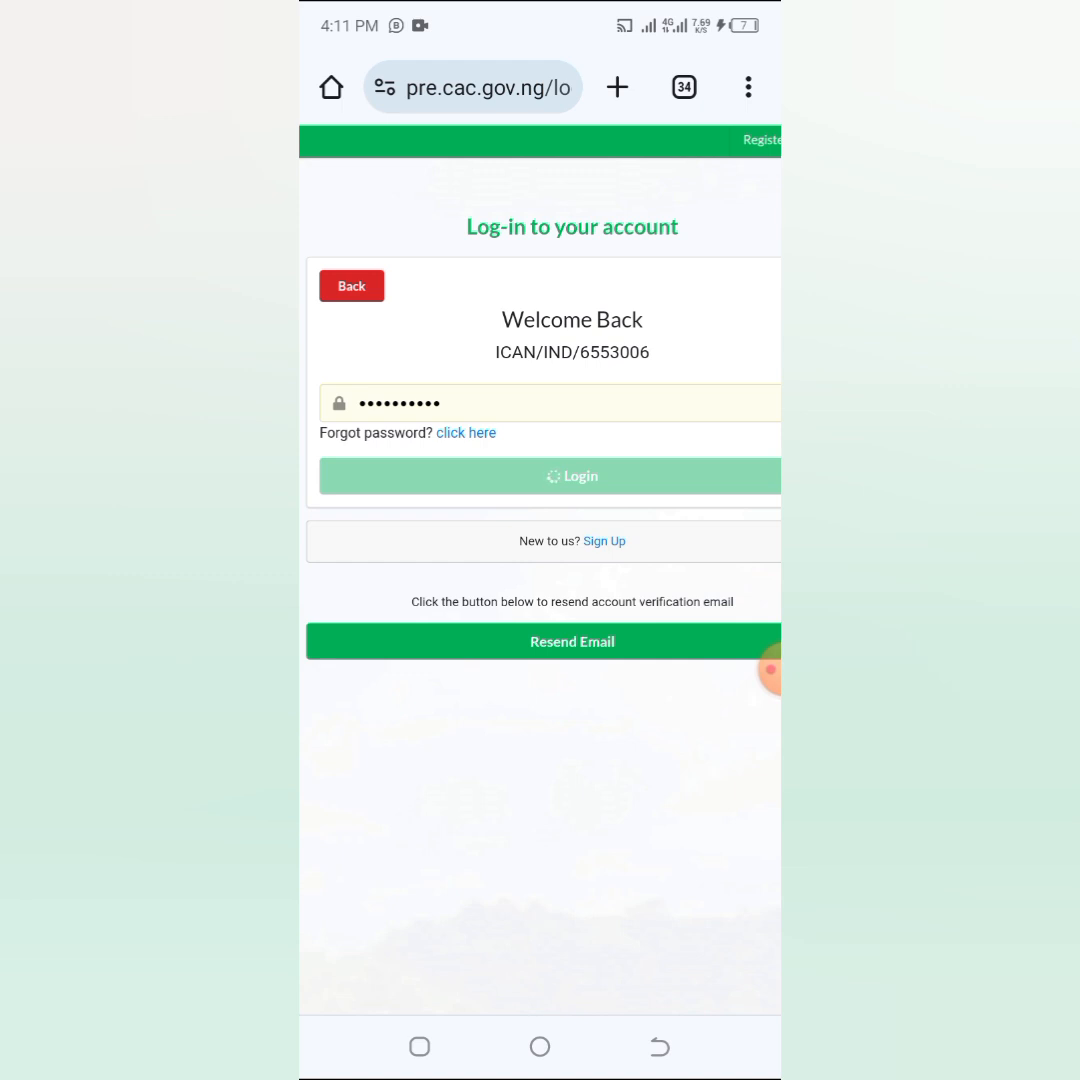
{"action": "left_click", "coordinate": [572, 476]}
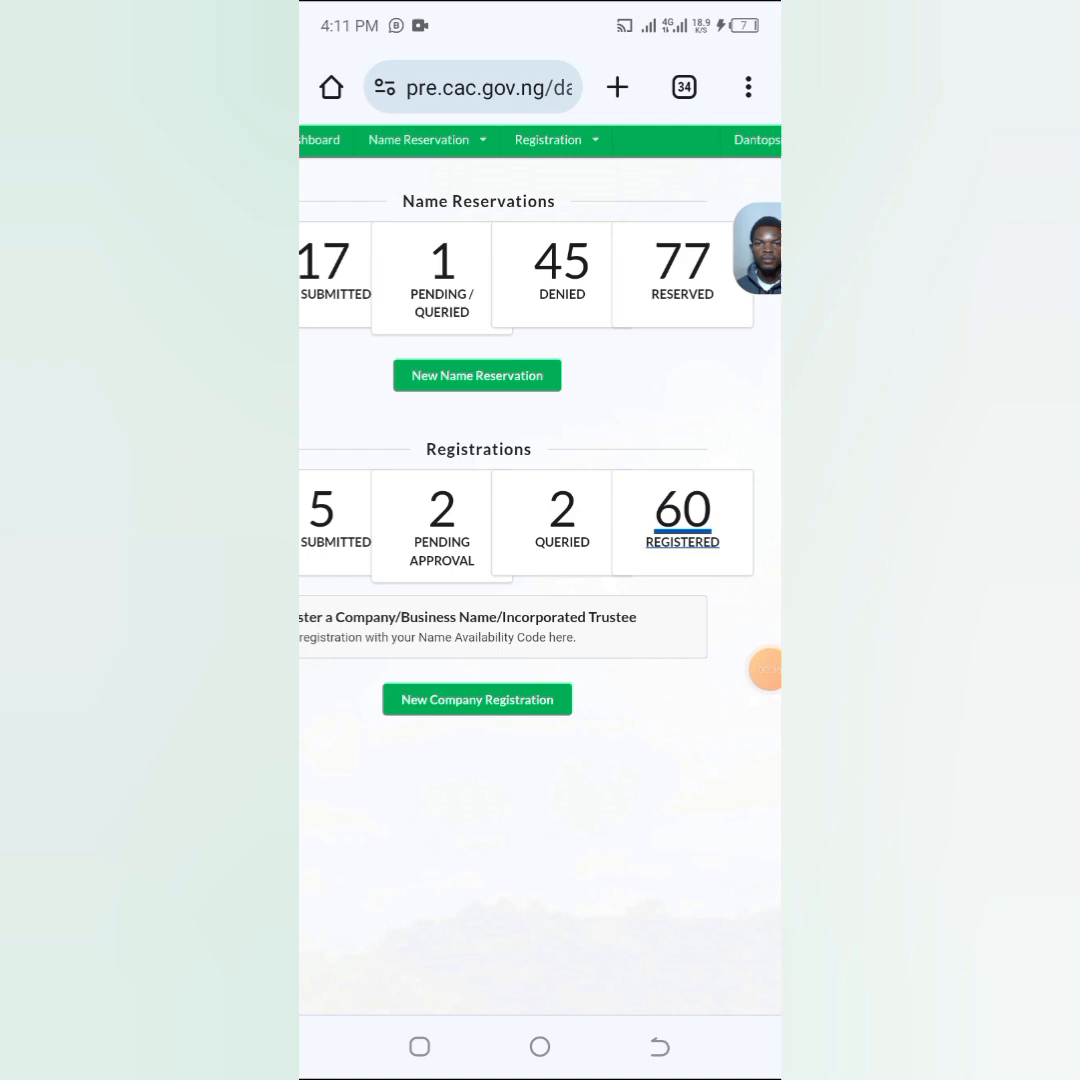
Open the REGISTERED count and browse the Approved Registration pages.
{"action": "left_click", "coordinate": [682, 542]}
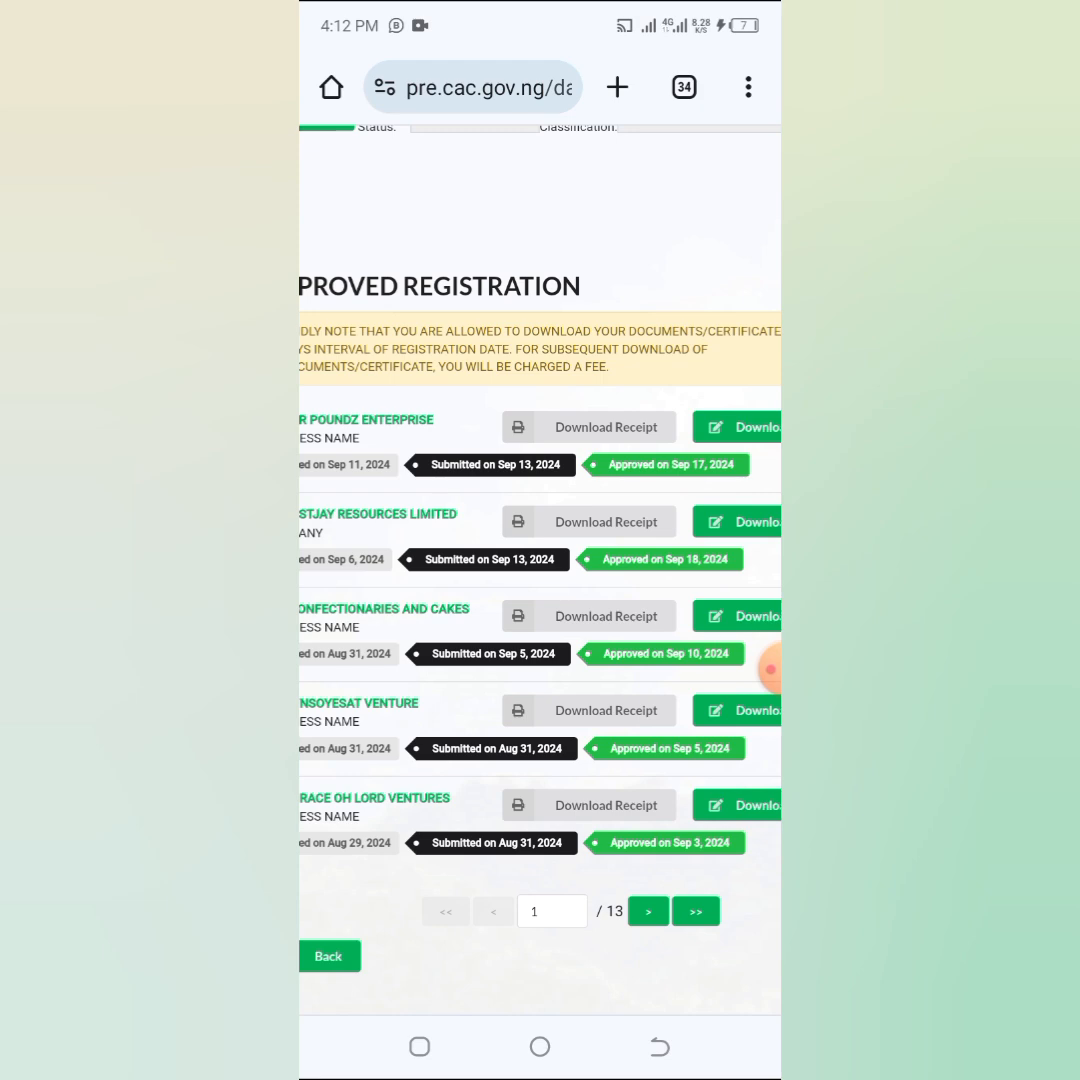
{"action": "left_click", "coordinate": [648, 911]}
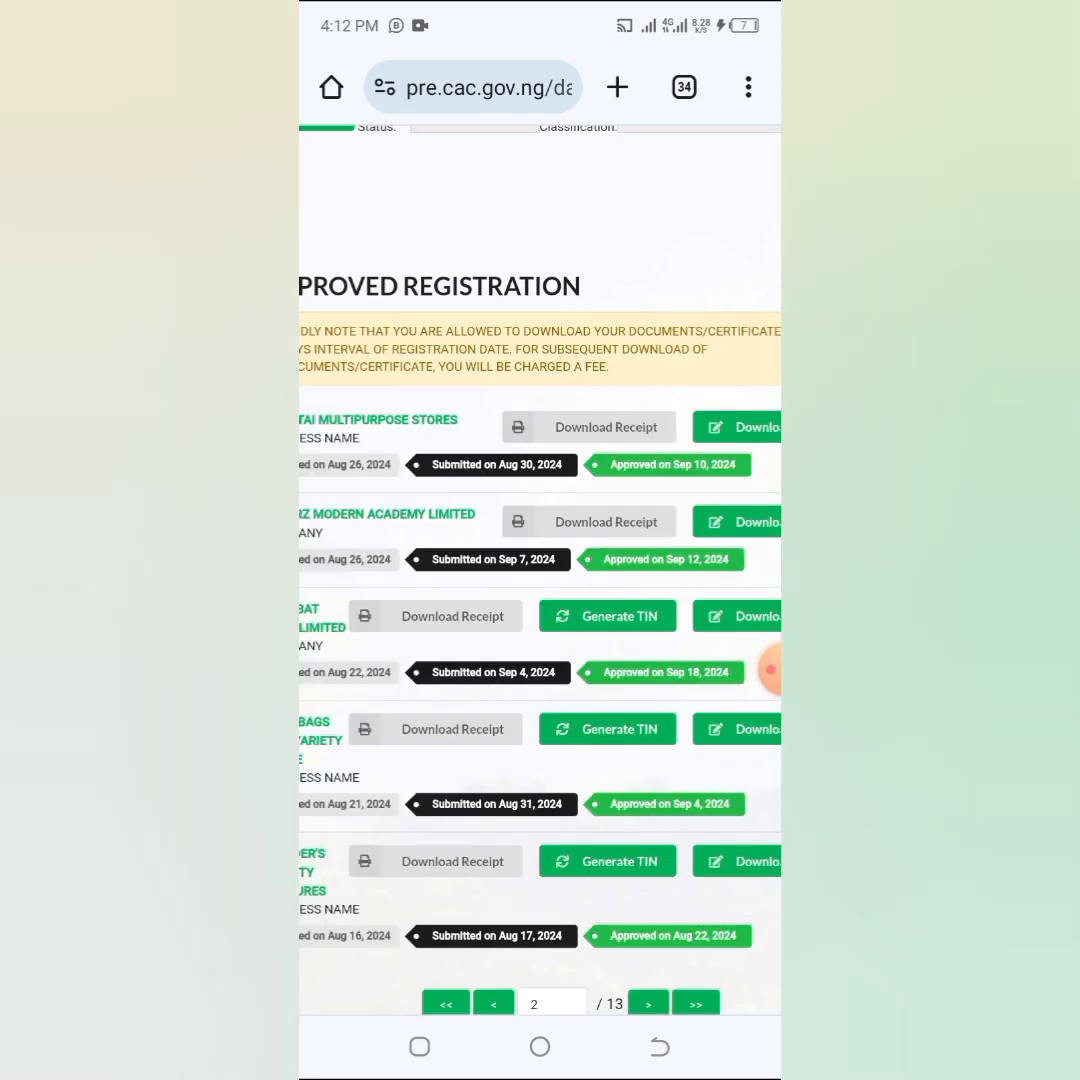
{"action": "scroll", "scroll_direction": "right", "scroll_amount": 3}
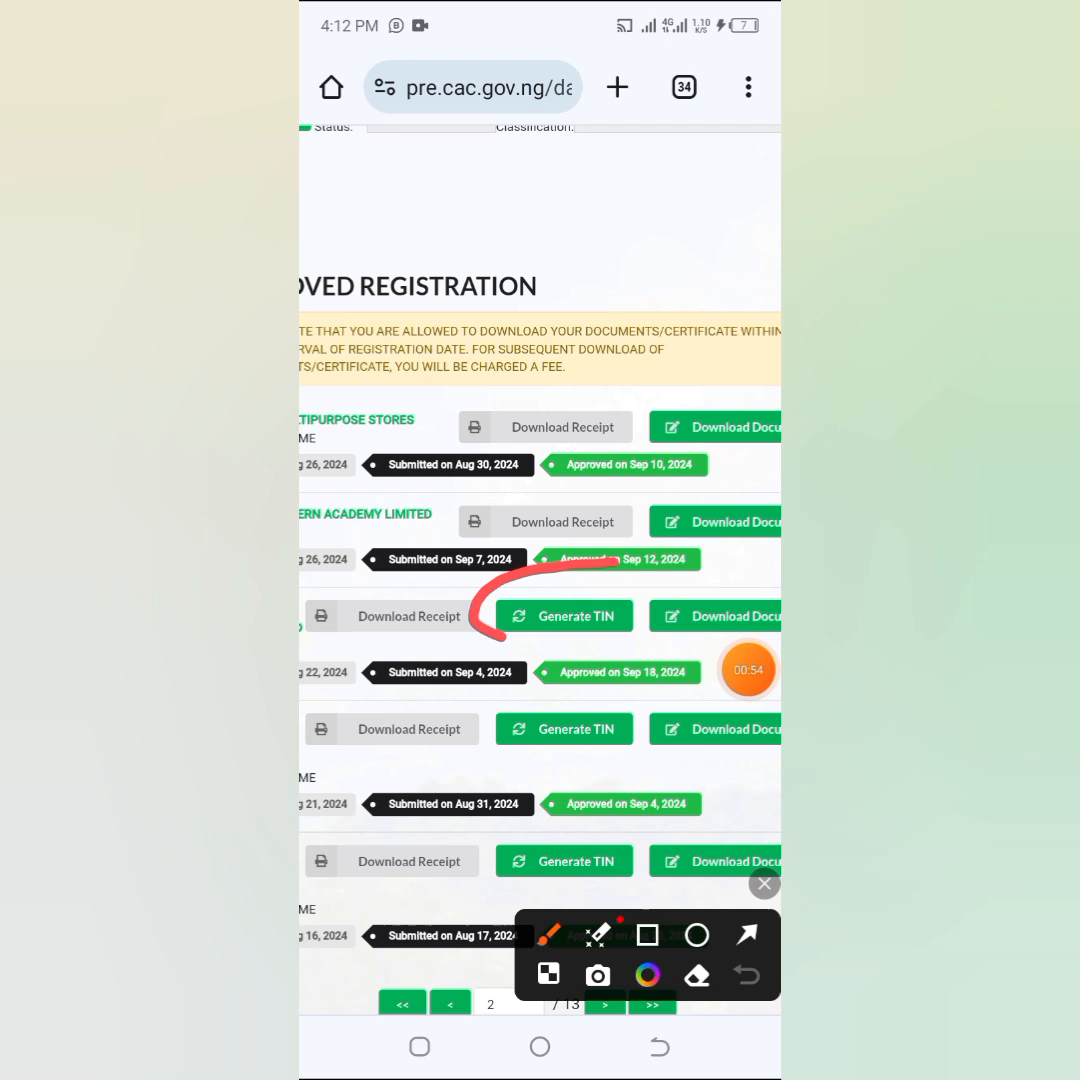
{"action": "left_click_drag", "start_coordinate": [560, 590], "coordinate": [560, 860]}
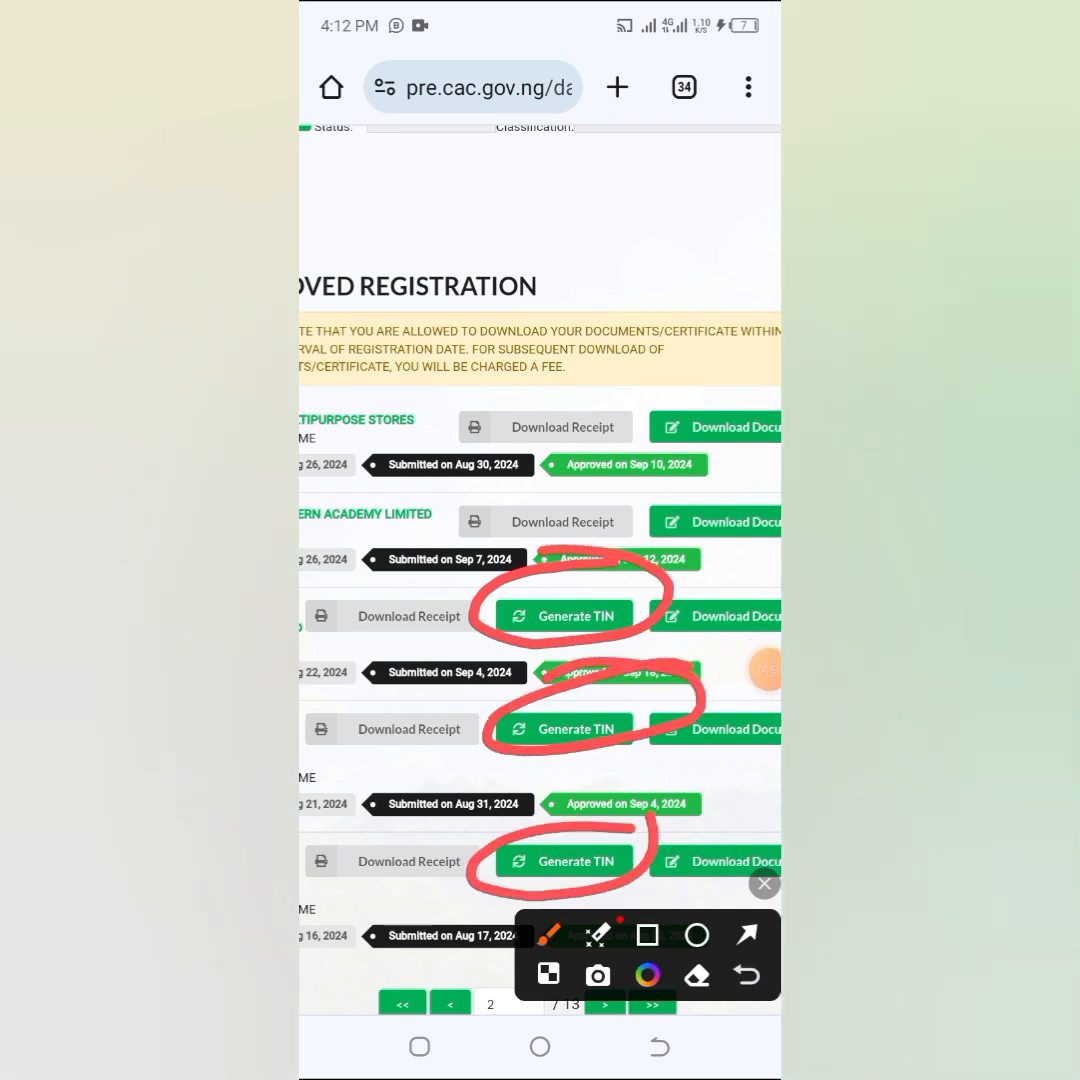
{"action": "left_click", "coordinate": [764, 884]}
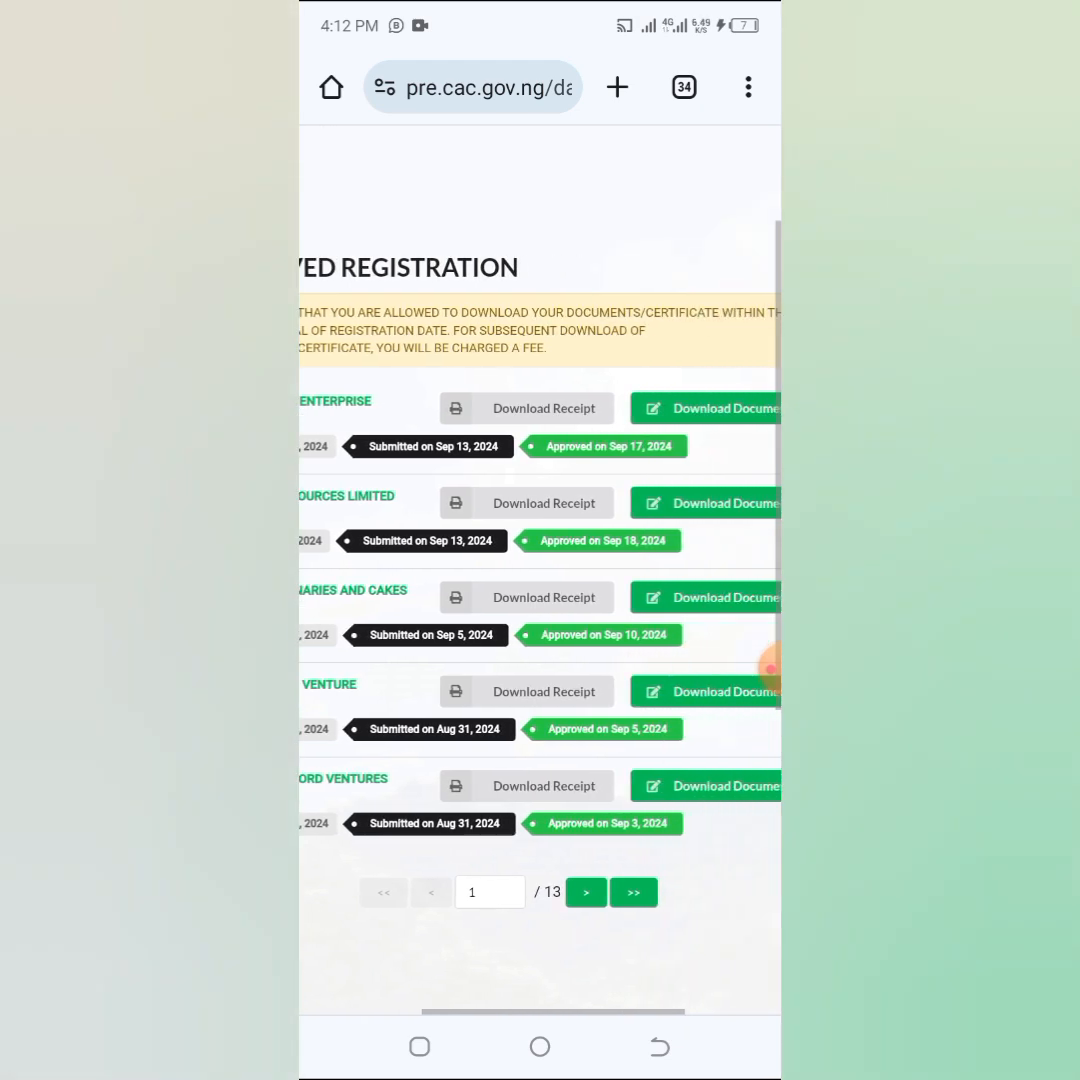
Generate a TIN for companies on Approved Registration page 2, then reopen that page.
{"action": "left_click", "coordinate": [586, 892]}
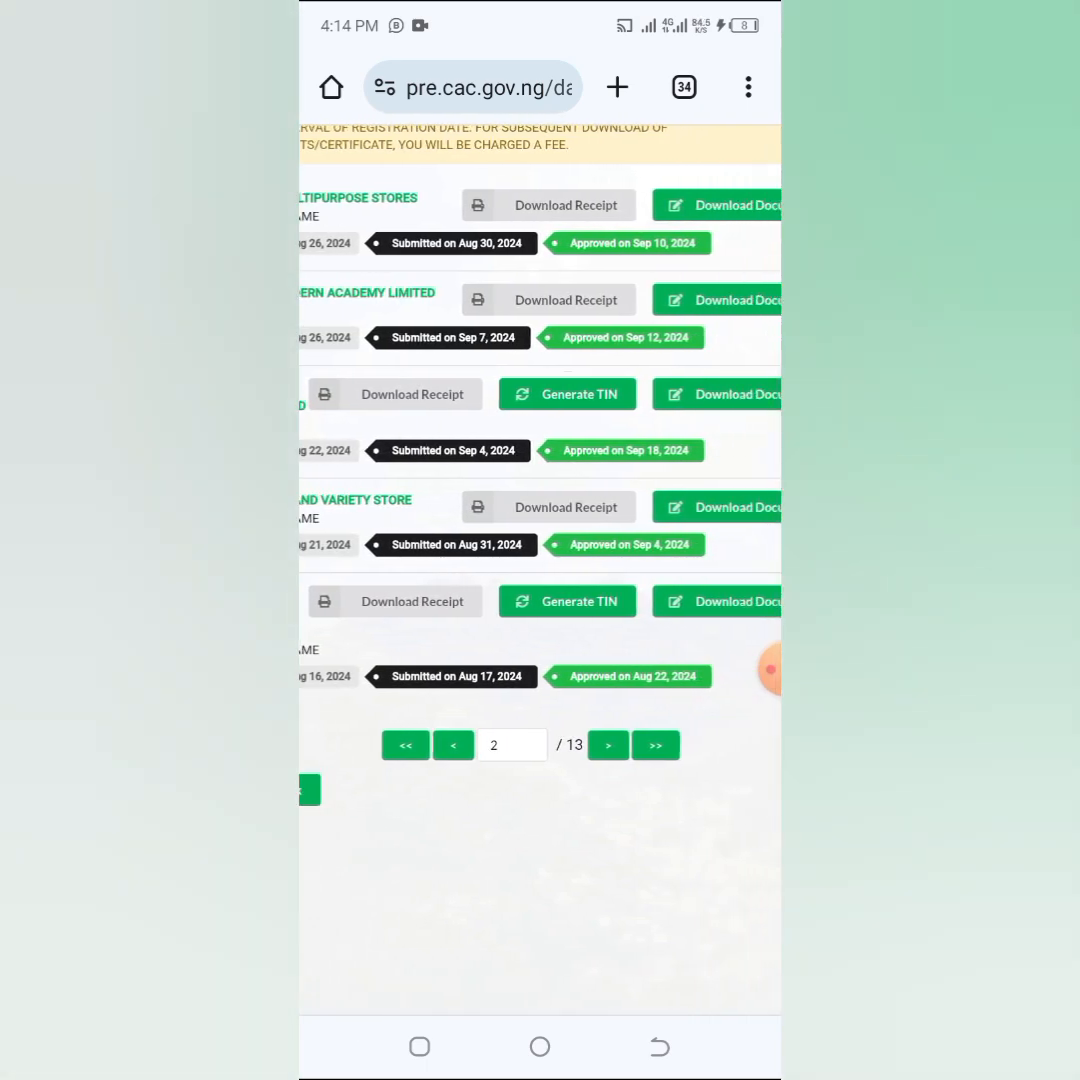
{"action": "left_click", "coordinate": [608, 745]}
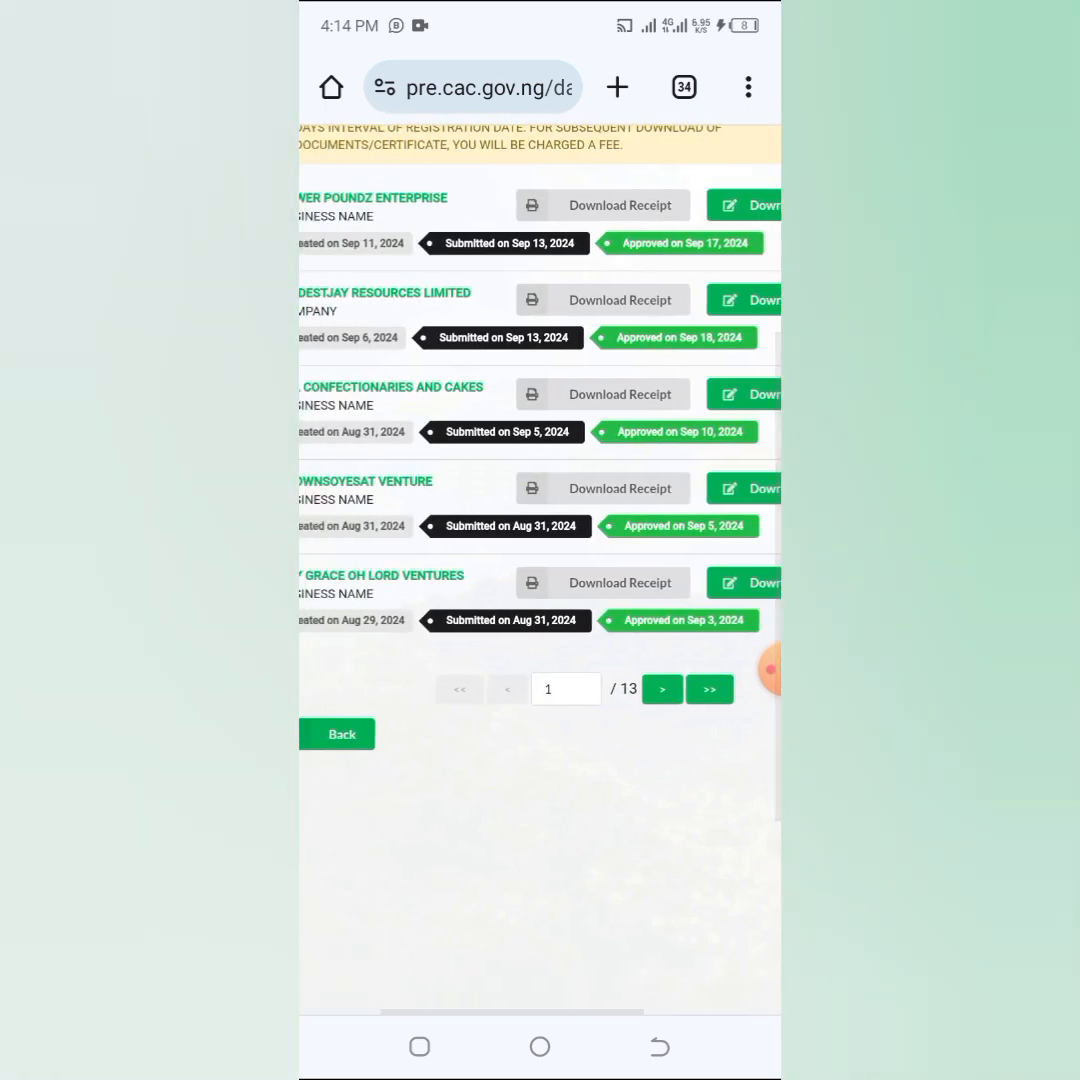
{"action": "left_click", "coordinate": [662, 689]}
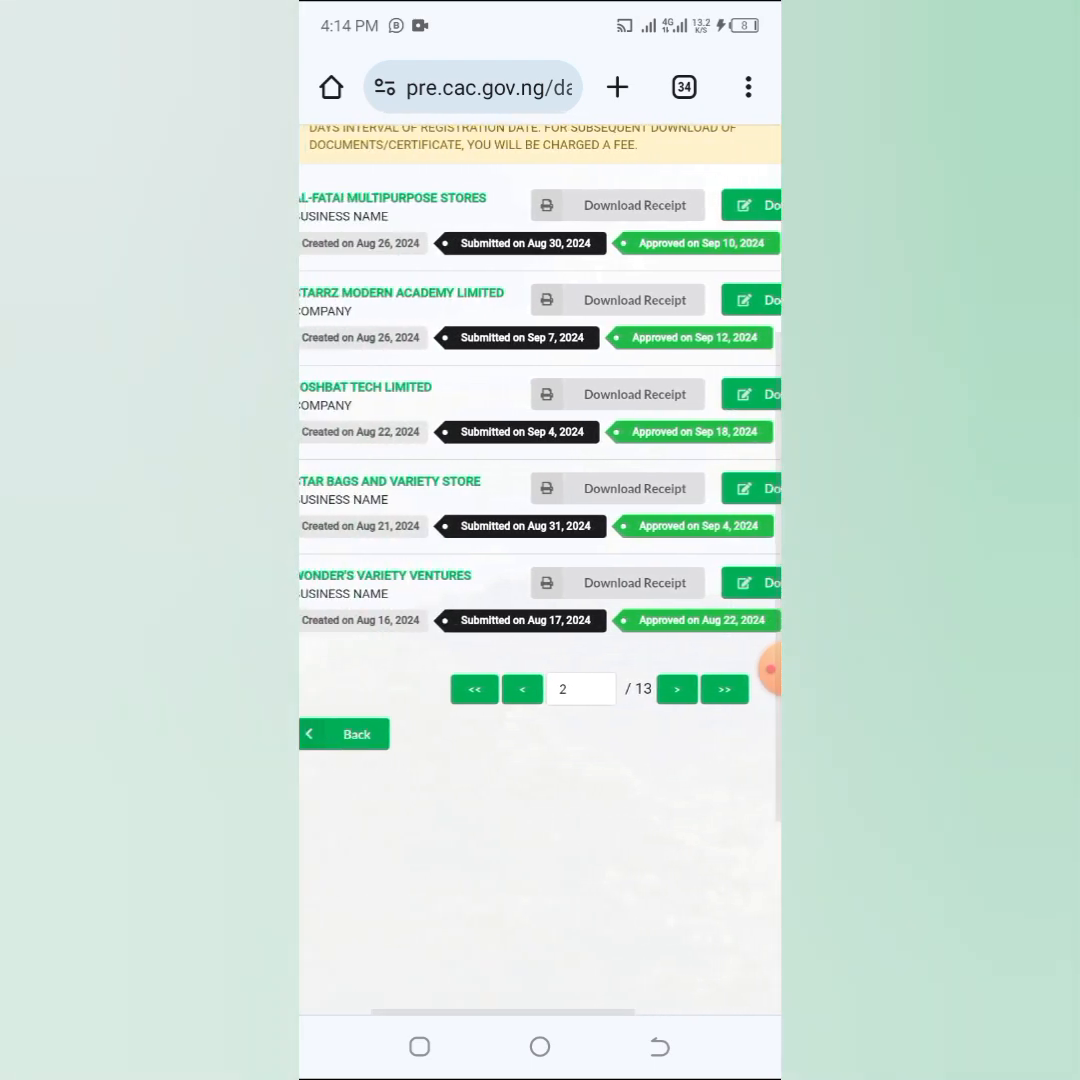
Download the CERTIFICATE document from Joshbat Tech Limited's documents list.
{"action": "scroll", "scroll_direction": "right", "scroll_amount": 3}
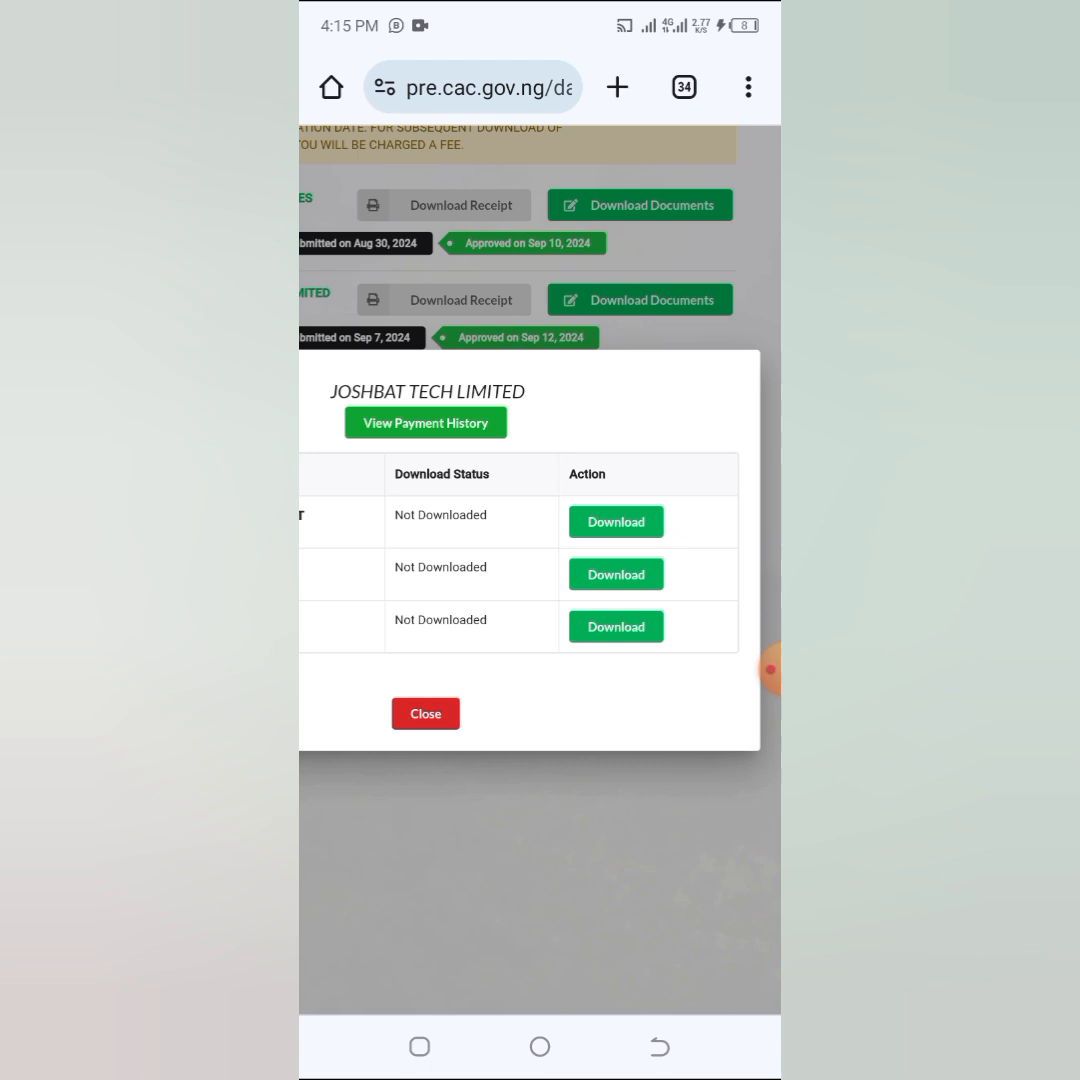
{"action": "scroll", "scroll_direction": "right", "scroll_amount": 3}
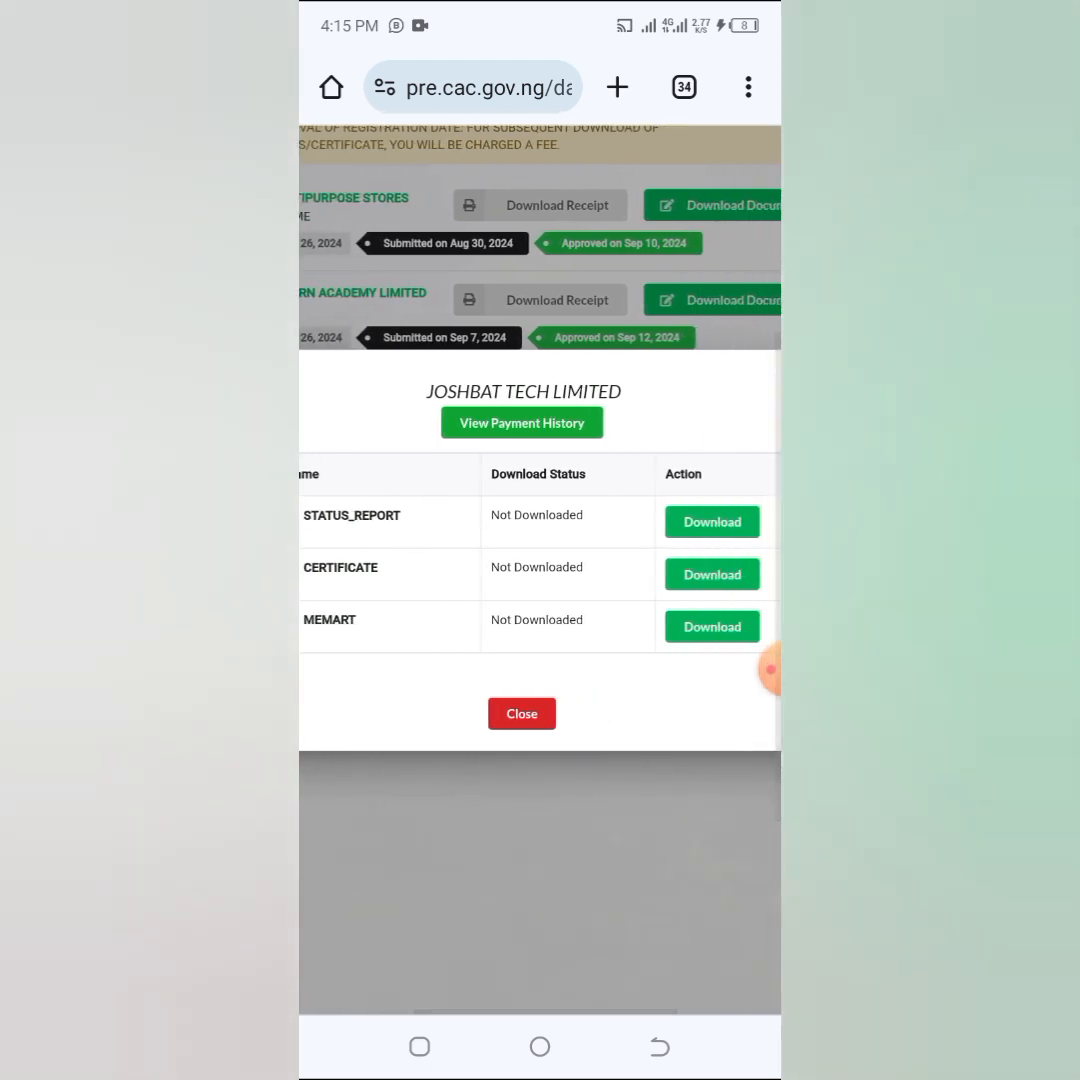
{"action": "left_click", "coordinate": [712, 574]}
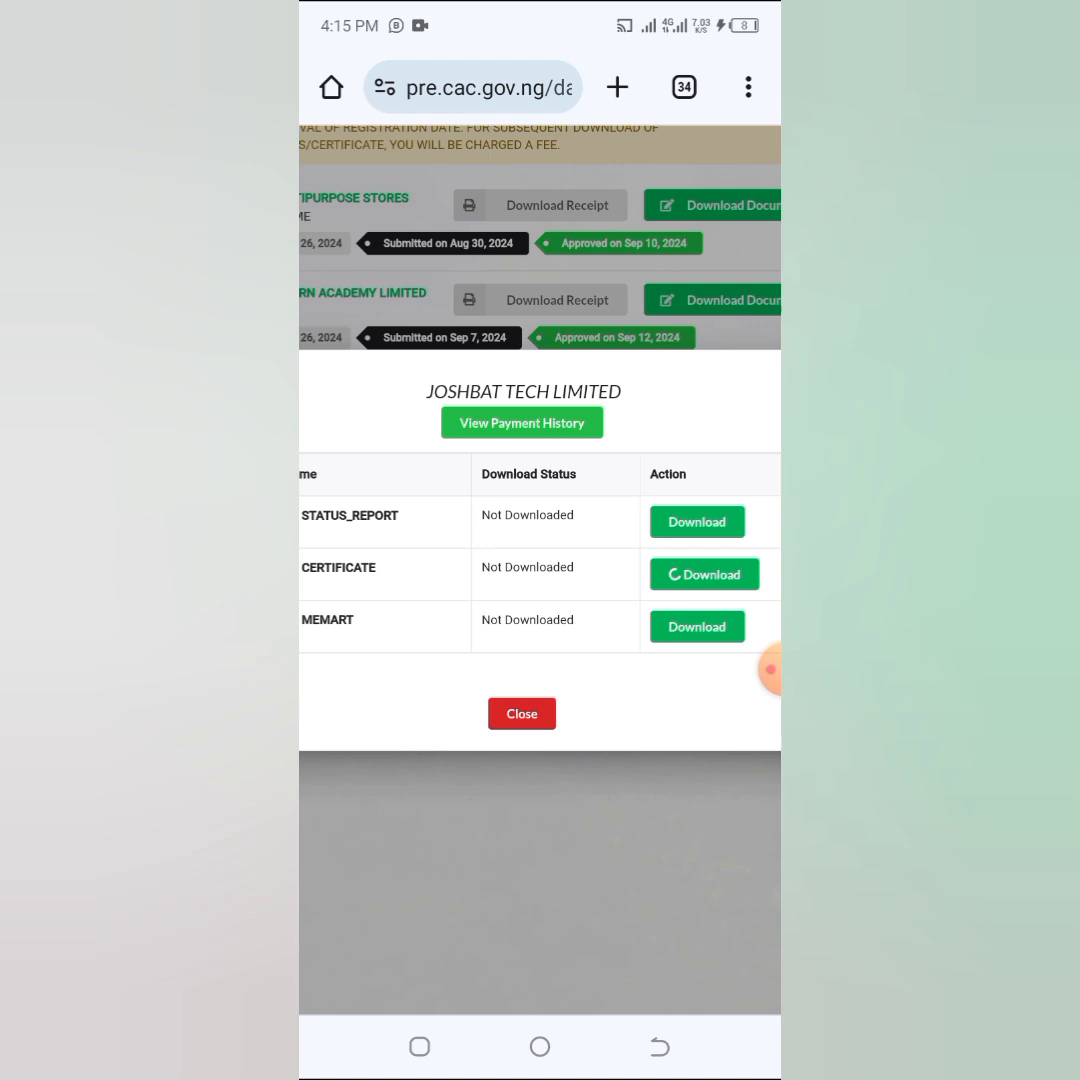
{"action": "left_click", "coordinate": [704, 574]}
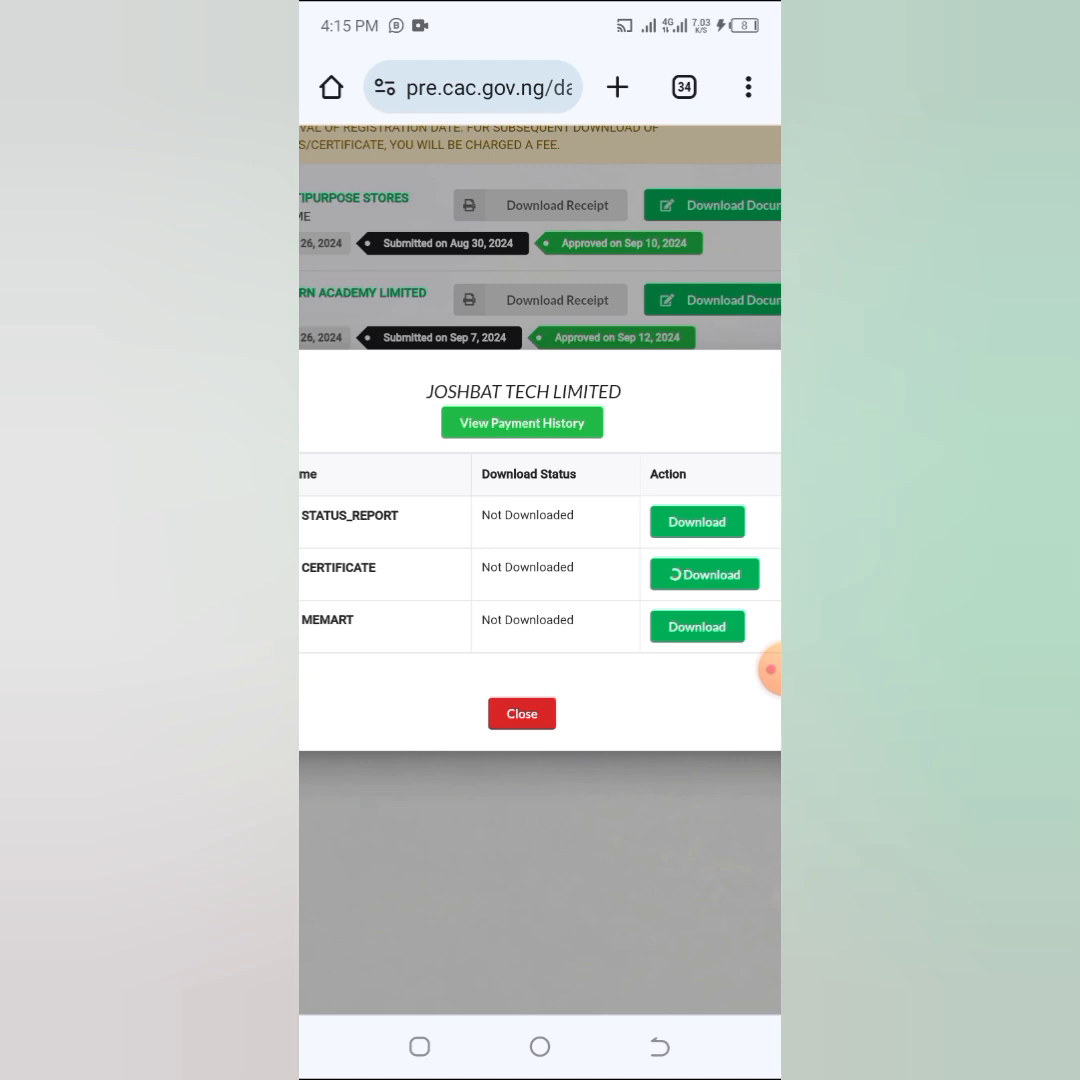
Open the downloaded certificate PDF and view the Tax Identification Number.
{"action": "left_click", "coordinate": [703, 574]}
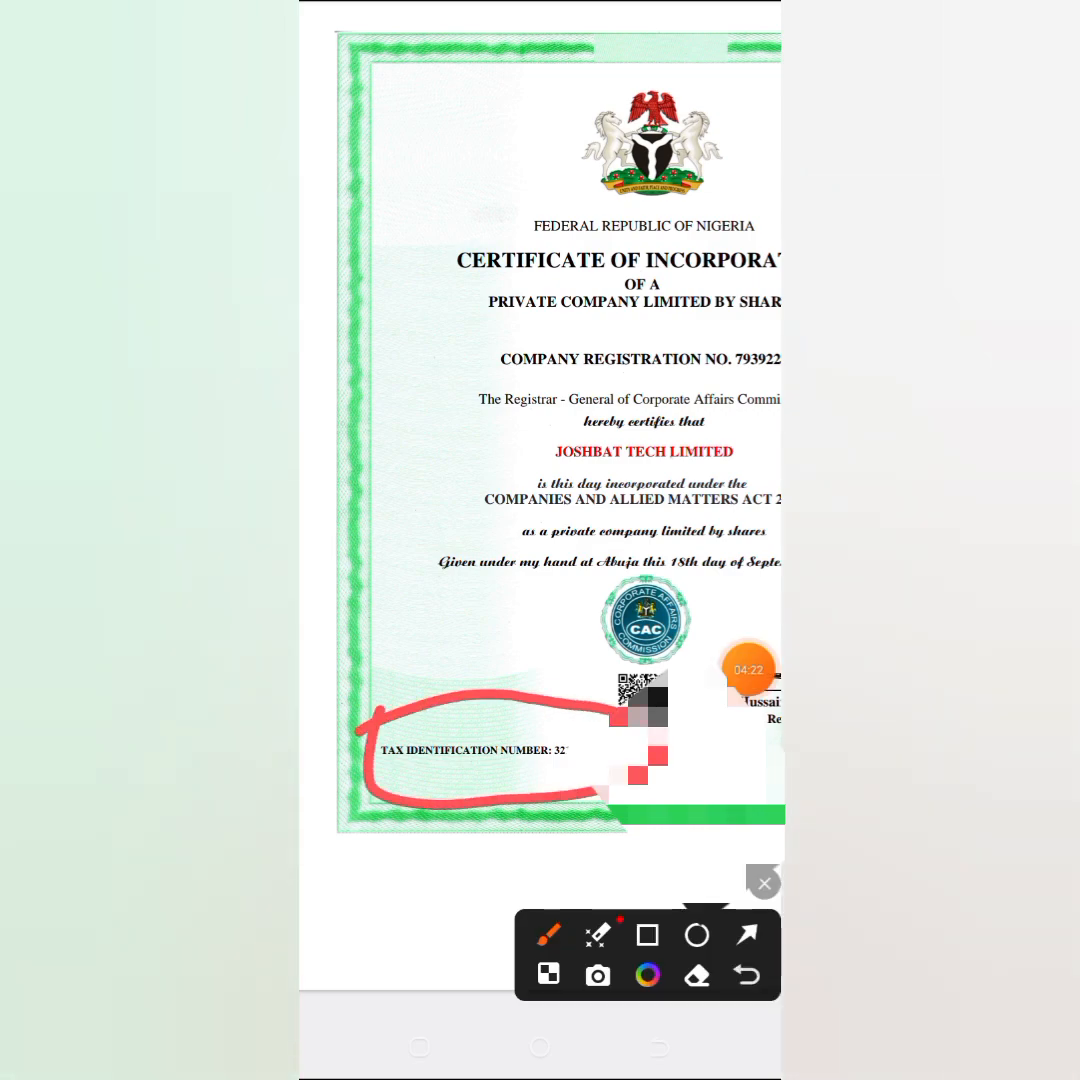
{"action": "left_click", "coordinate": [764, 882]}
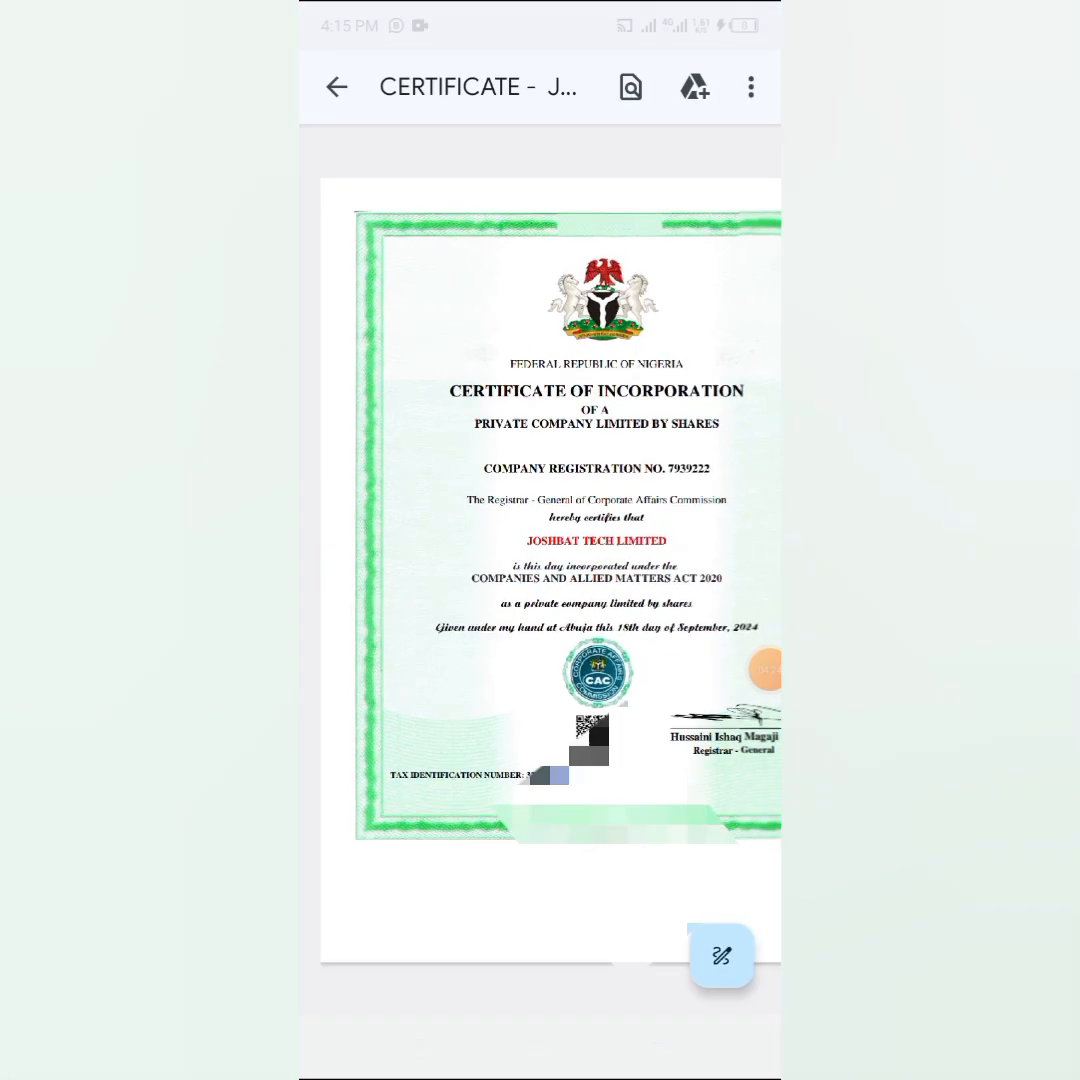